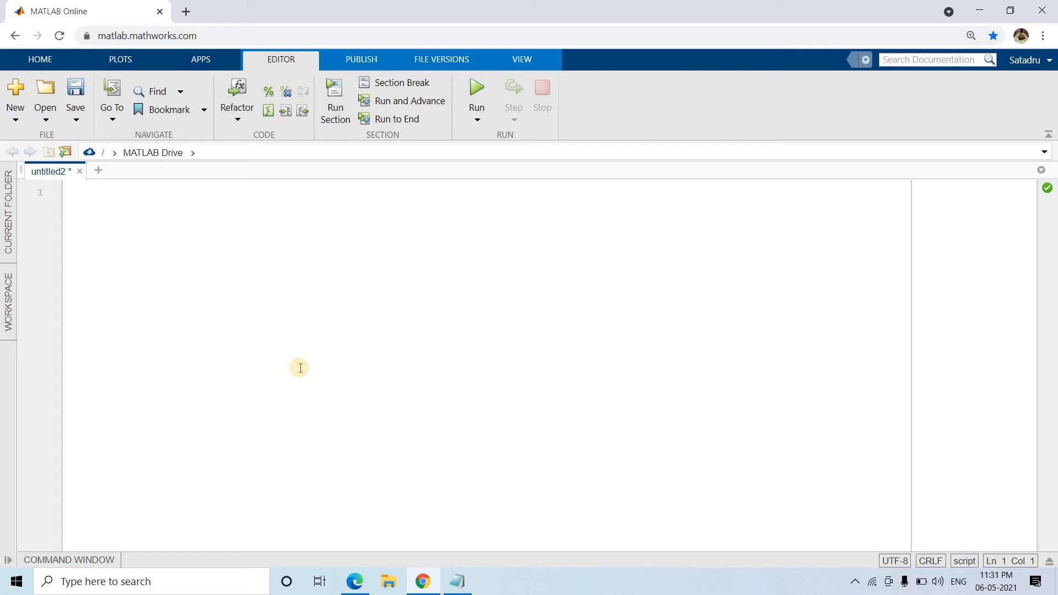
- Write the housekeeping lines clc, clear all, close all and warning off at the top of the script
click(77, 192)
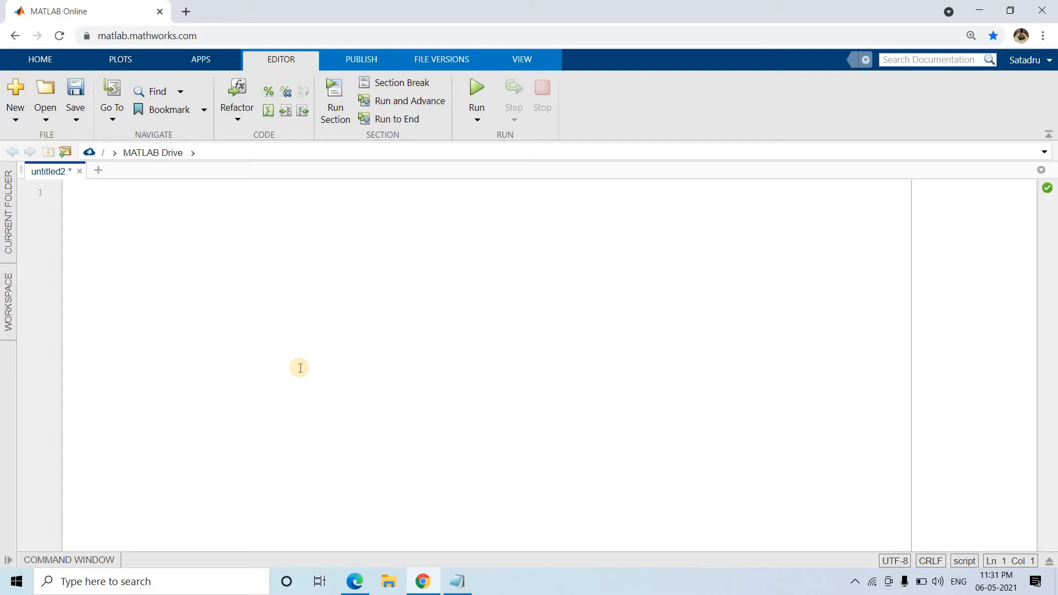
click(77, 192)
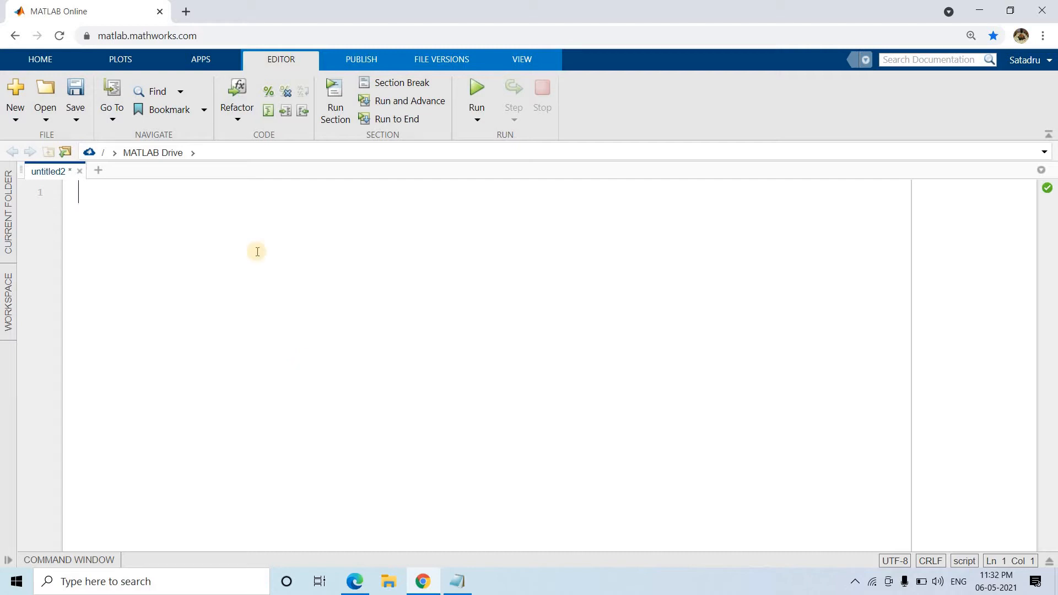
text(clear)
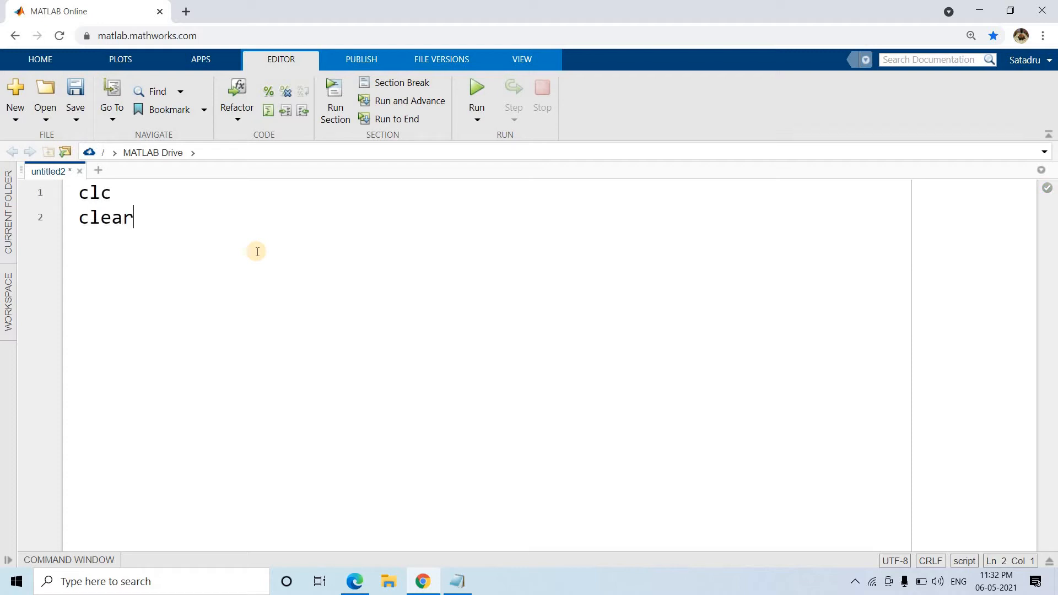
text(all)
text(warning o)
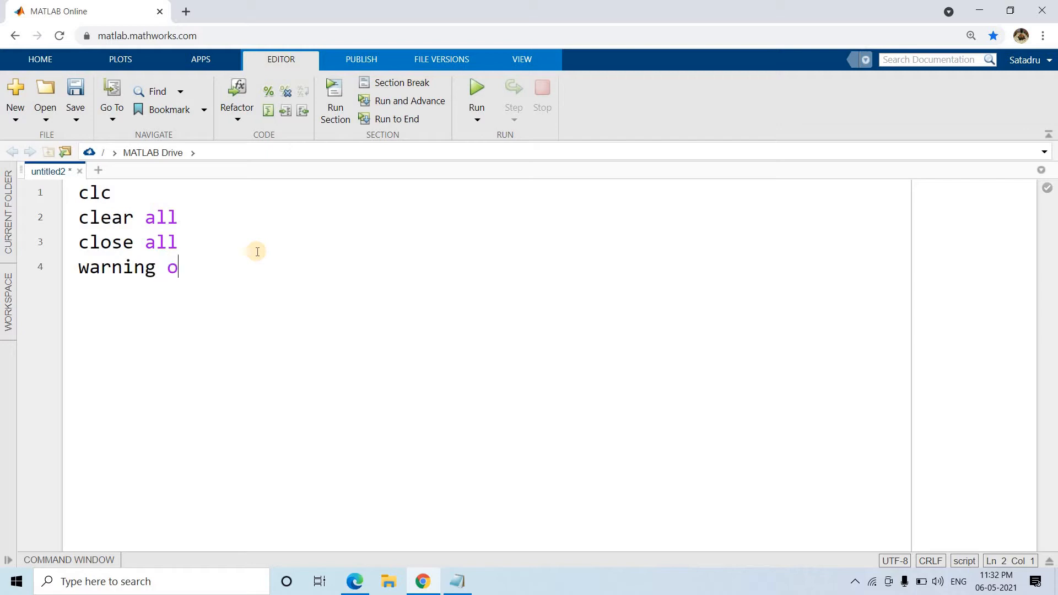
text(ff)
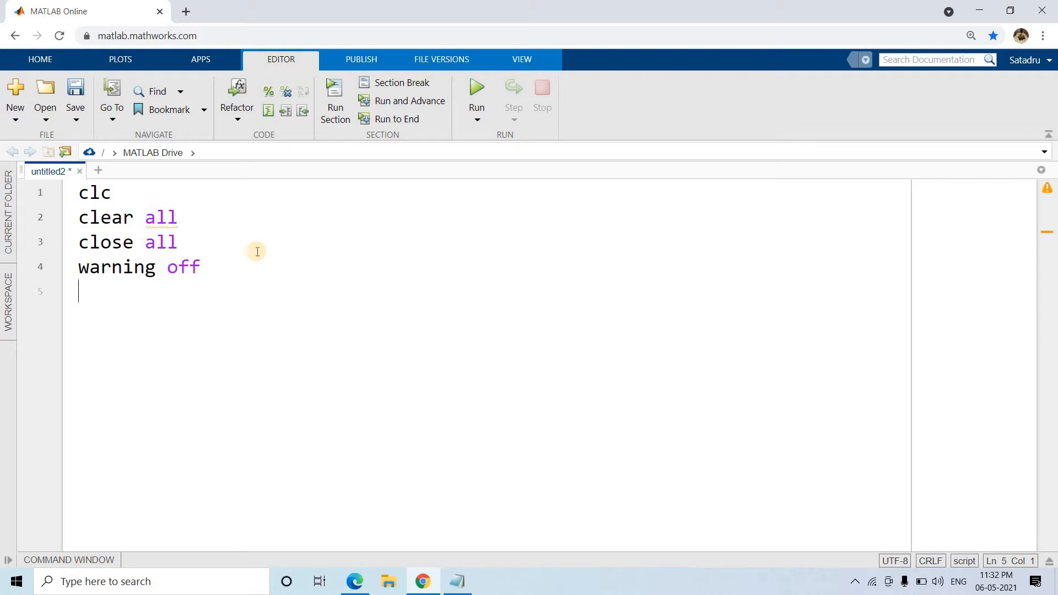